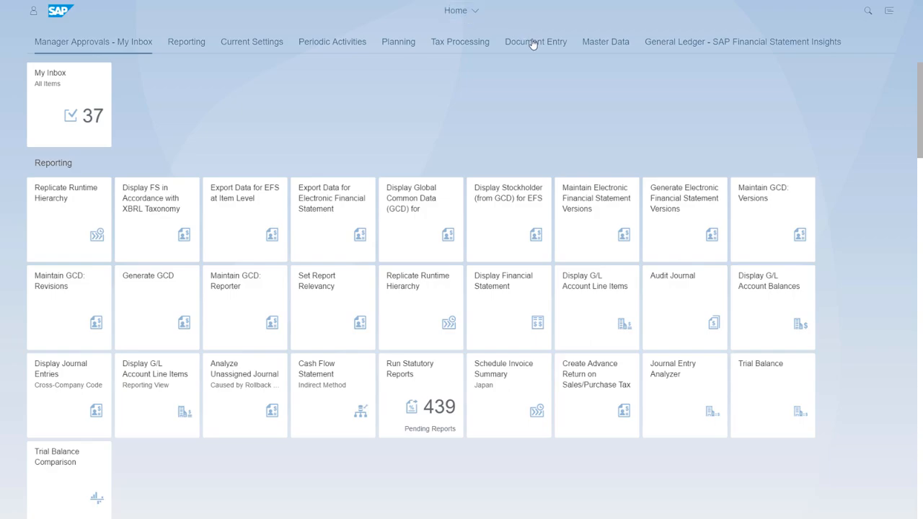
- Launch the Upload General Journal Entries app from the Document Entry group
click(535, 41)
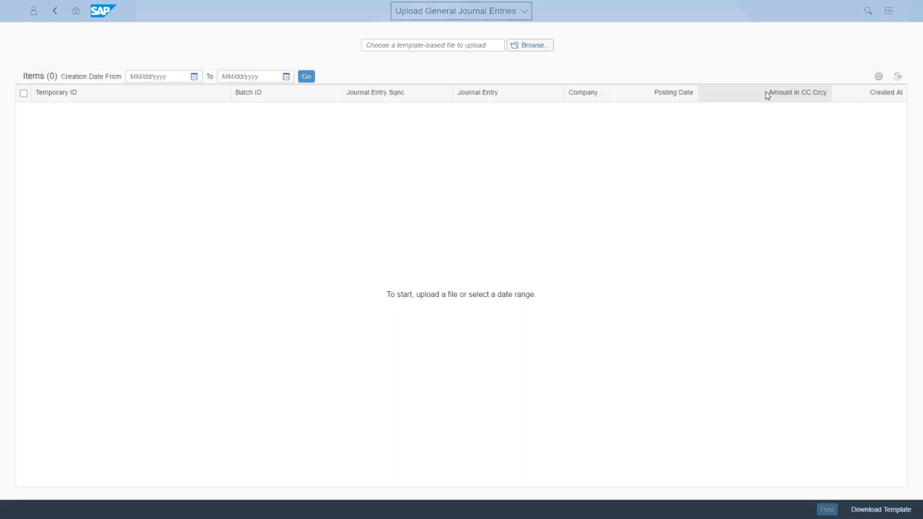
- Download the journal entry upload template in CSV (*.csv) format
click(879, 509)
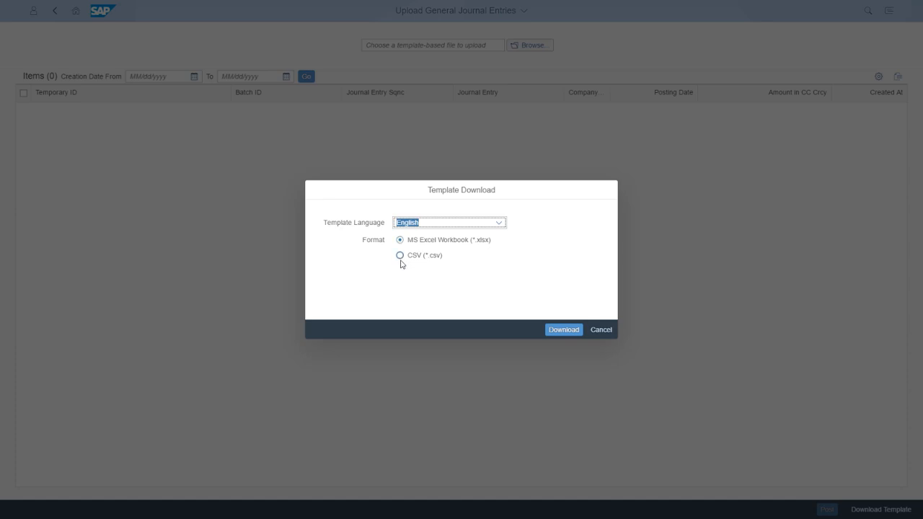
click(400, 255)
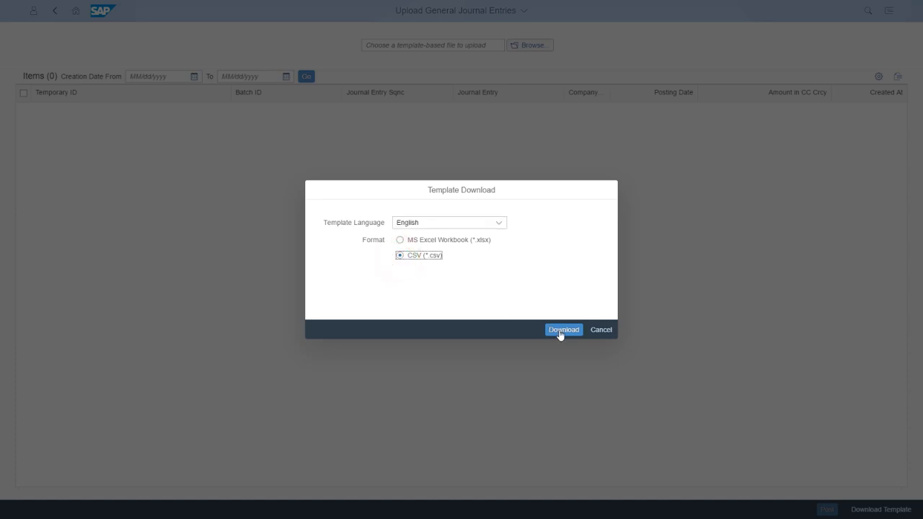
click(563, 330)
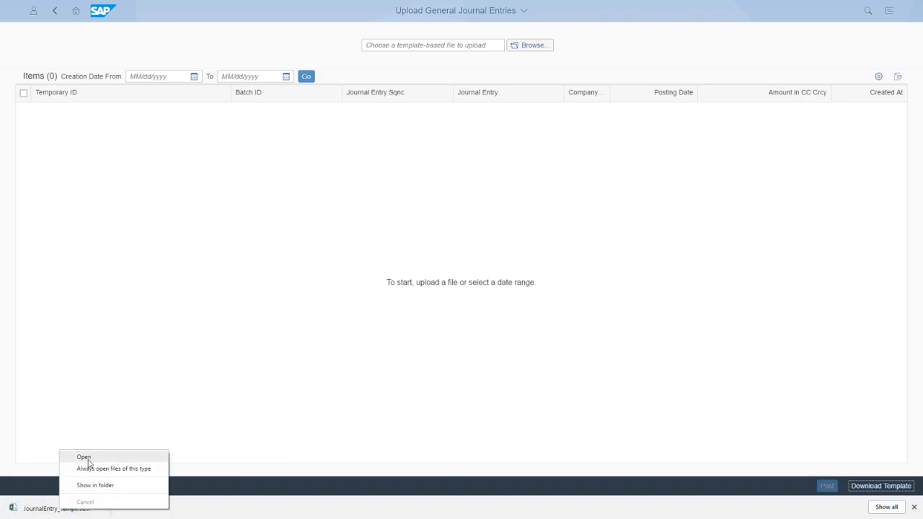
- Open the downloaded JournalEntry template, loading five entries for company 1010
click(84, 457)
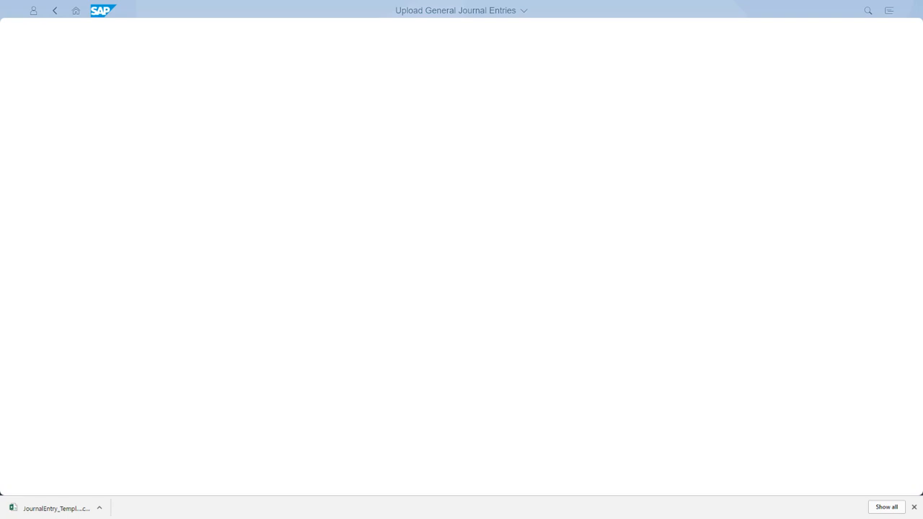
click(530, 45)
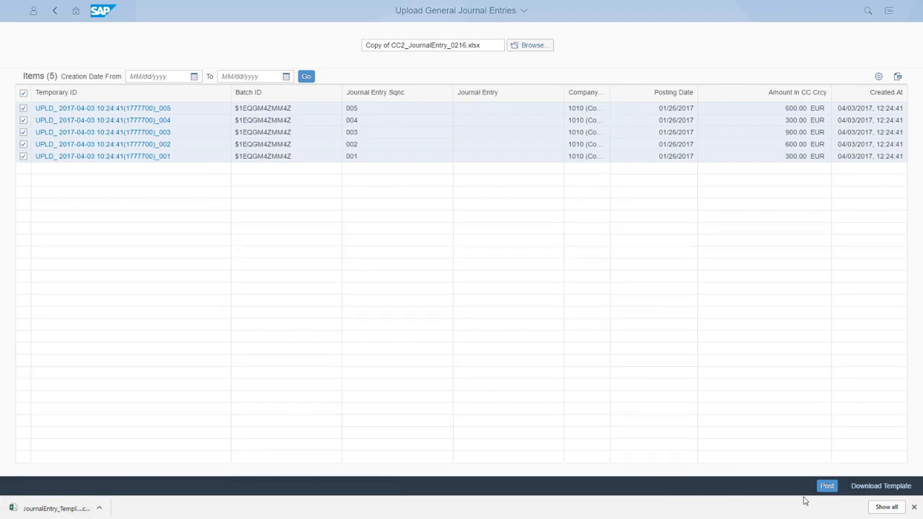
mouse_move(827, 485)
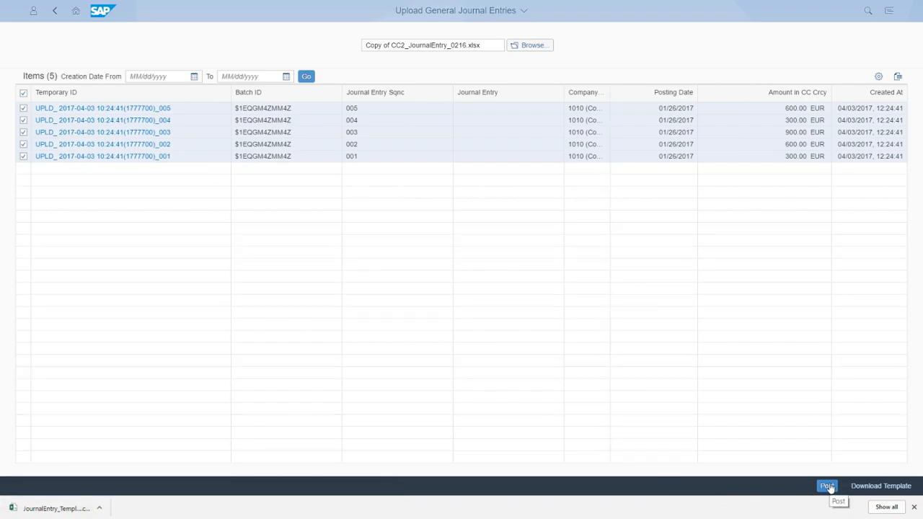
- Post the five selected journal entries, confirming 5 of 5 posted
click(828, 485)
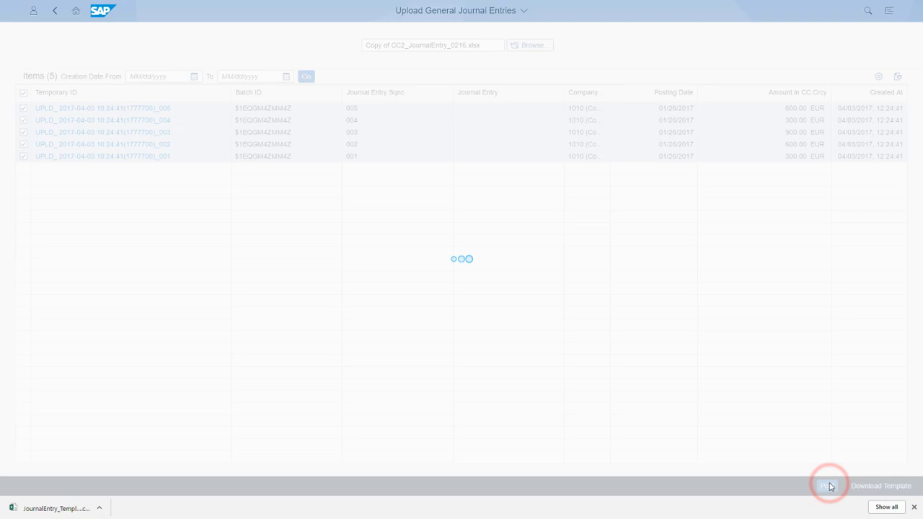
click(828, 486)
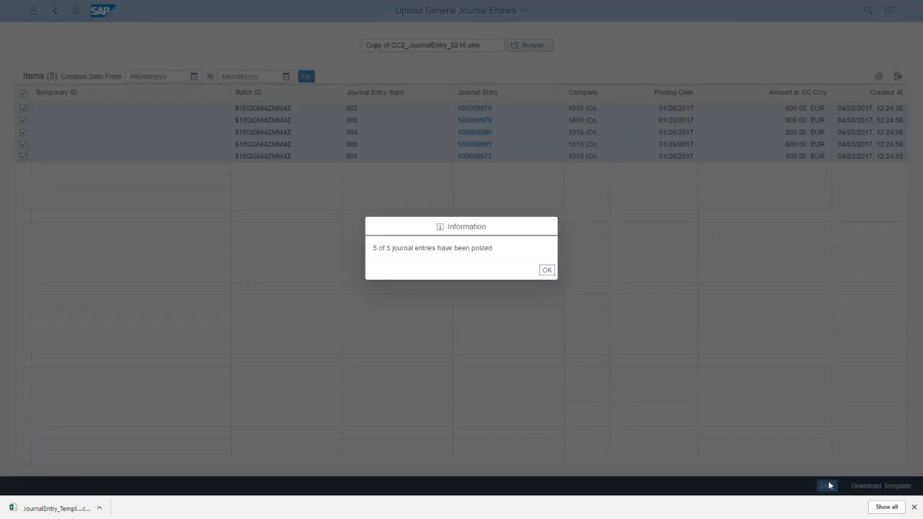